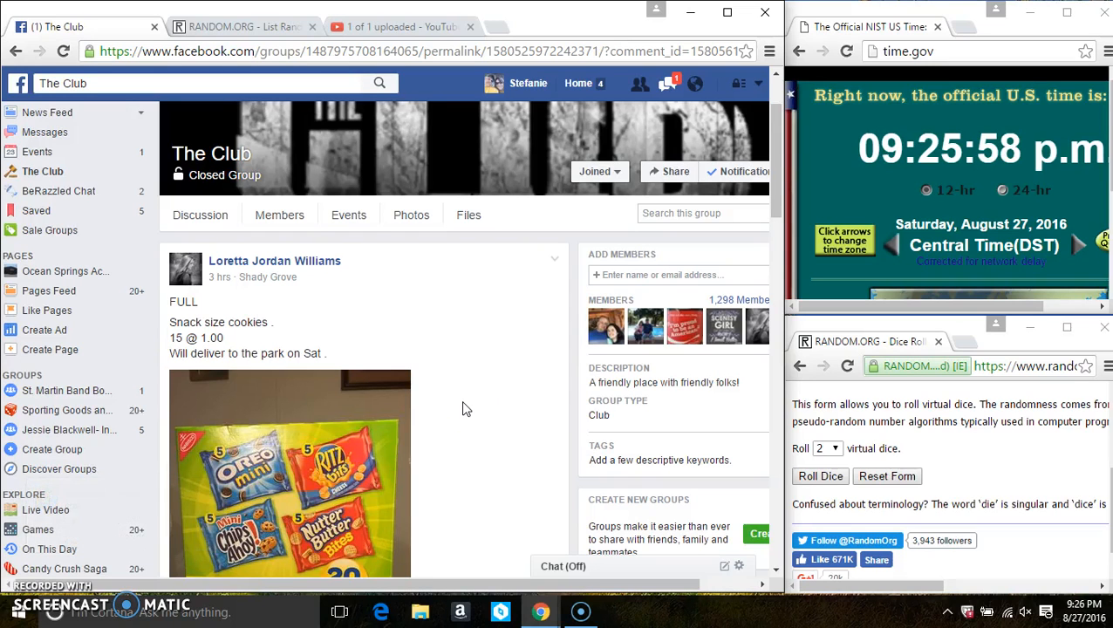
# Scroll the group post down past the 15-slot name list to the comment box
pyautogui.scroll(-3)
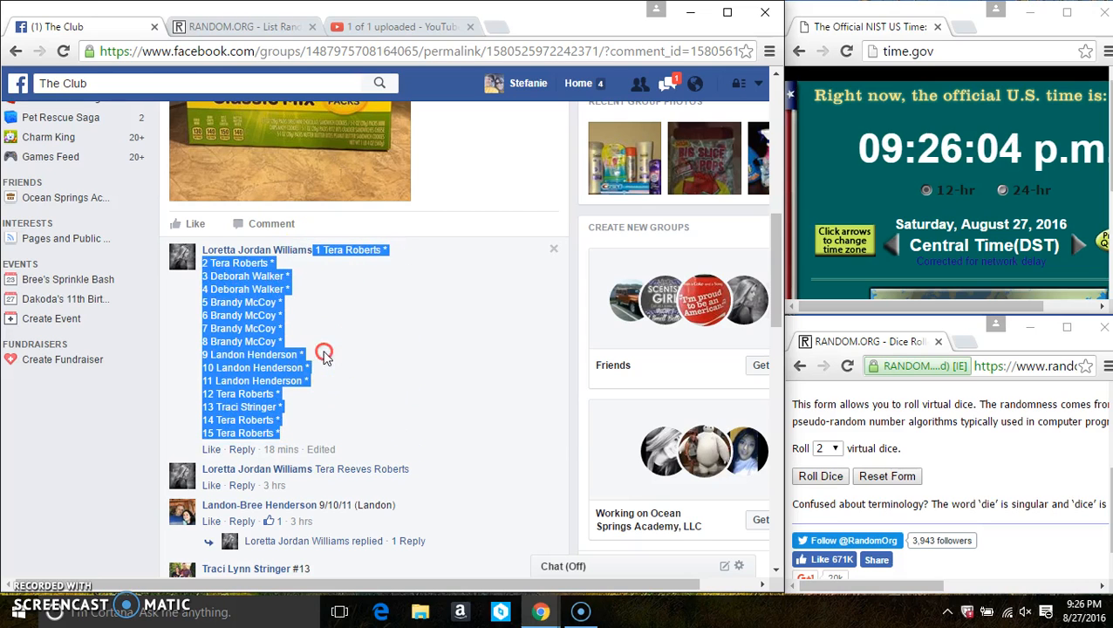
pyautogui.scroll(-3)
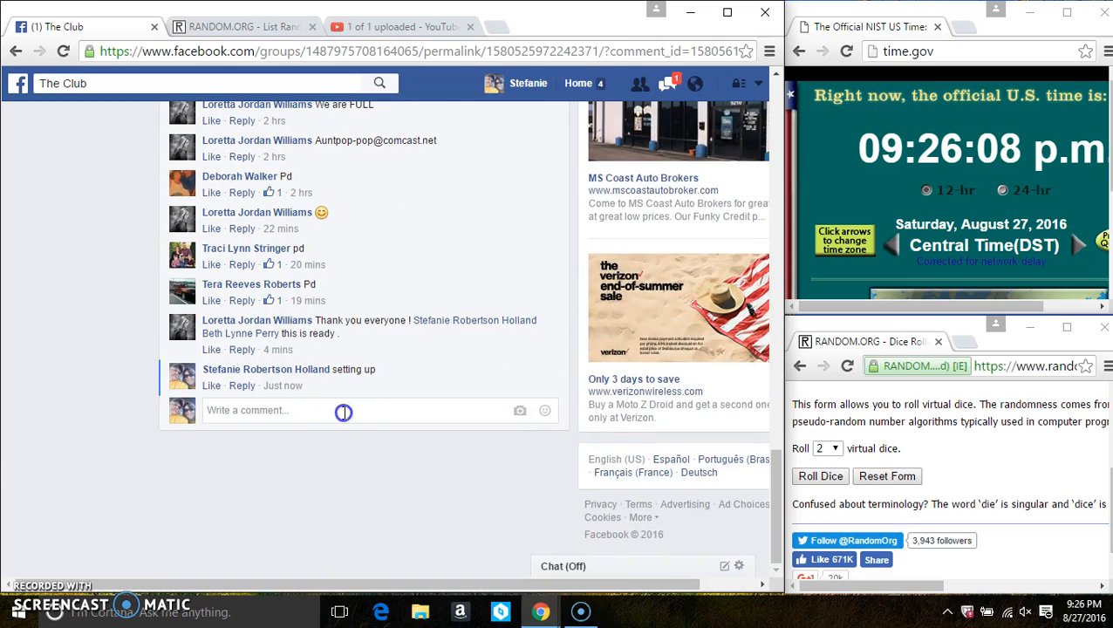
# Post the comment 'live' in the group post's thread
pyautogui.write('live')
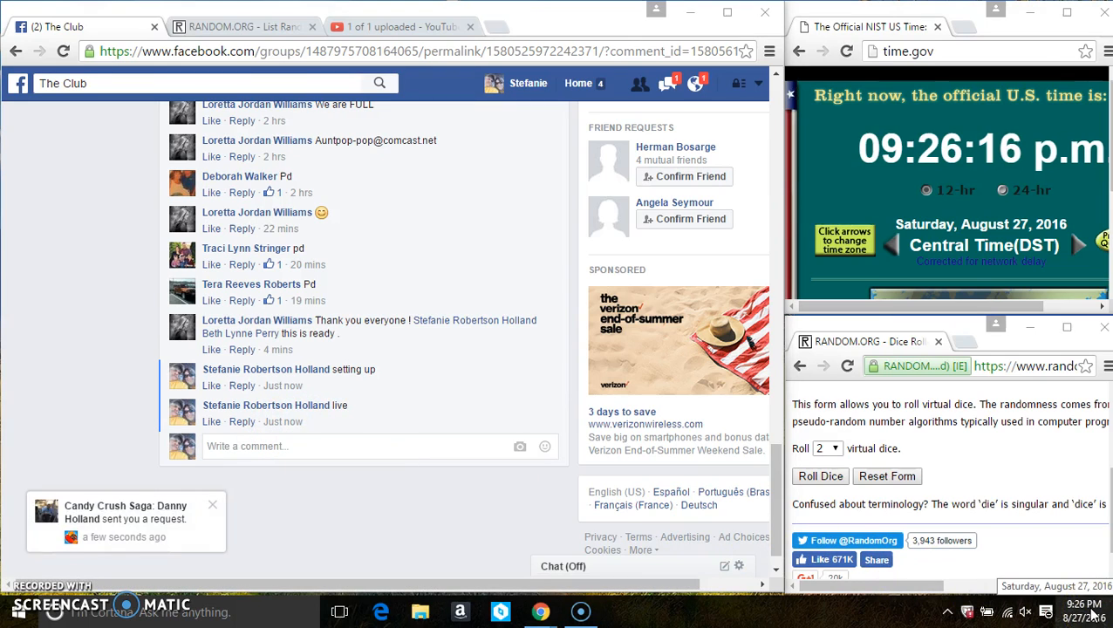
pyautogui.moveTo(171, 282)
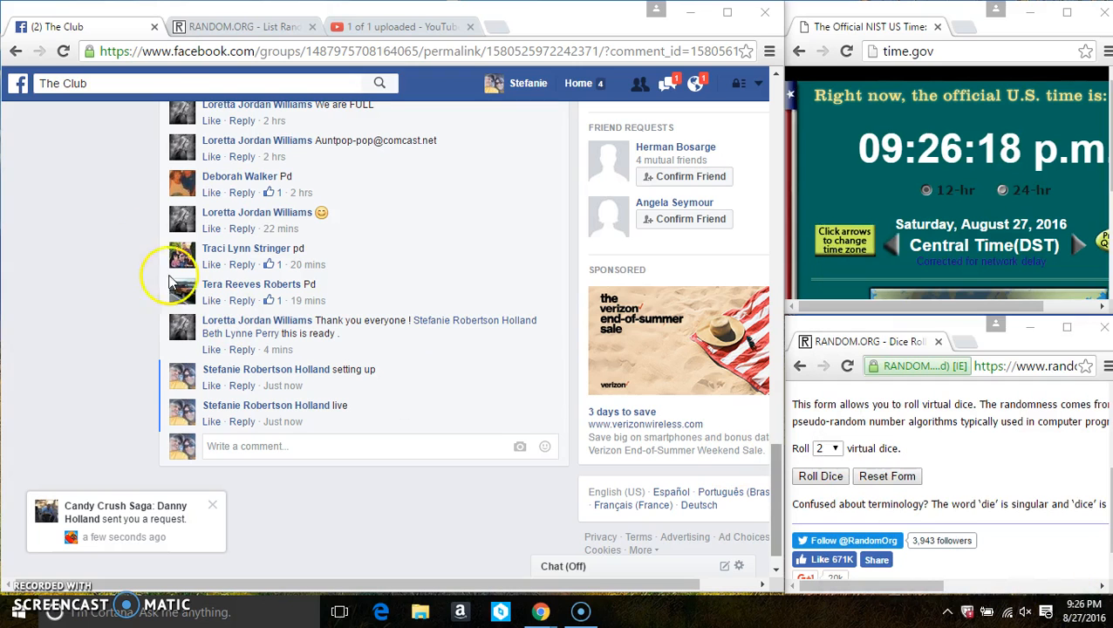
pyautogui.click(244, 21)
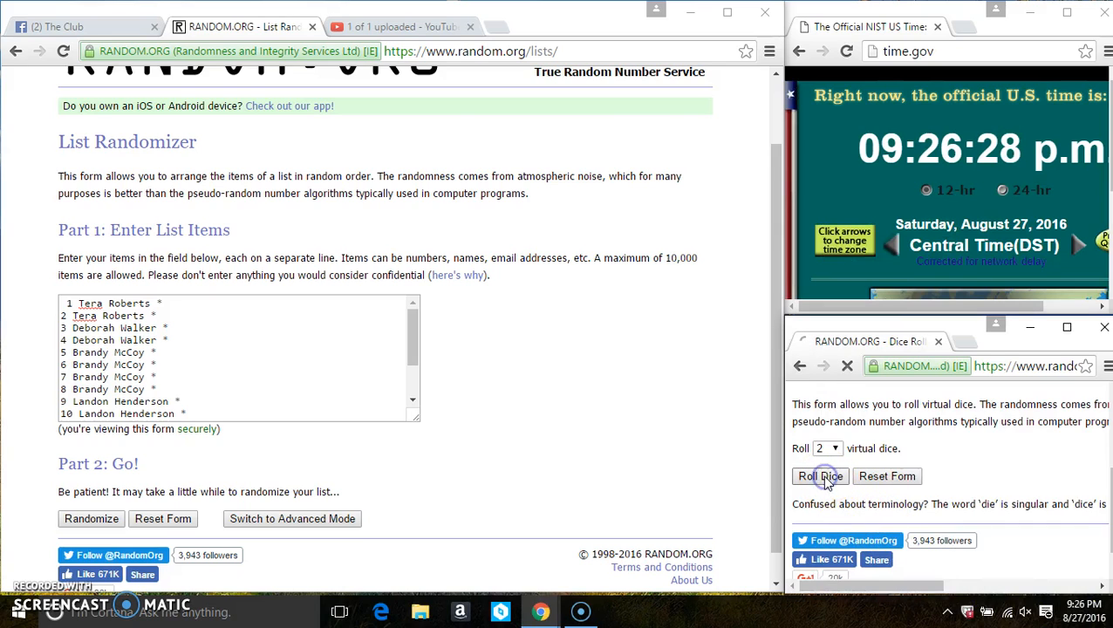
# Roll the two virtual dice, getting 1 and 3, and return to the List Randomizer
pyautogui.click(819, 476)
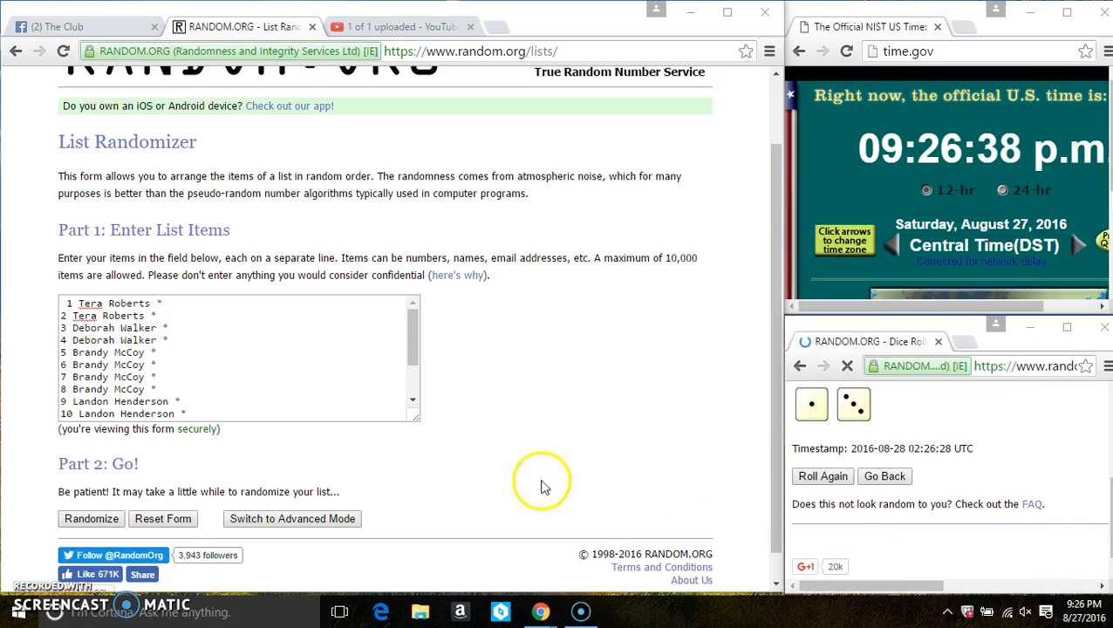
pyautogui.click(90, 520)
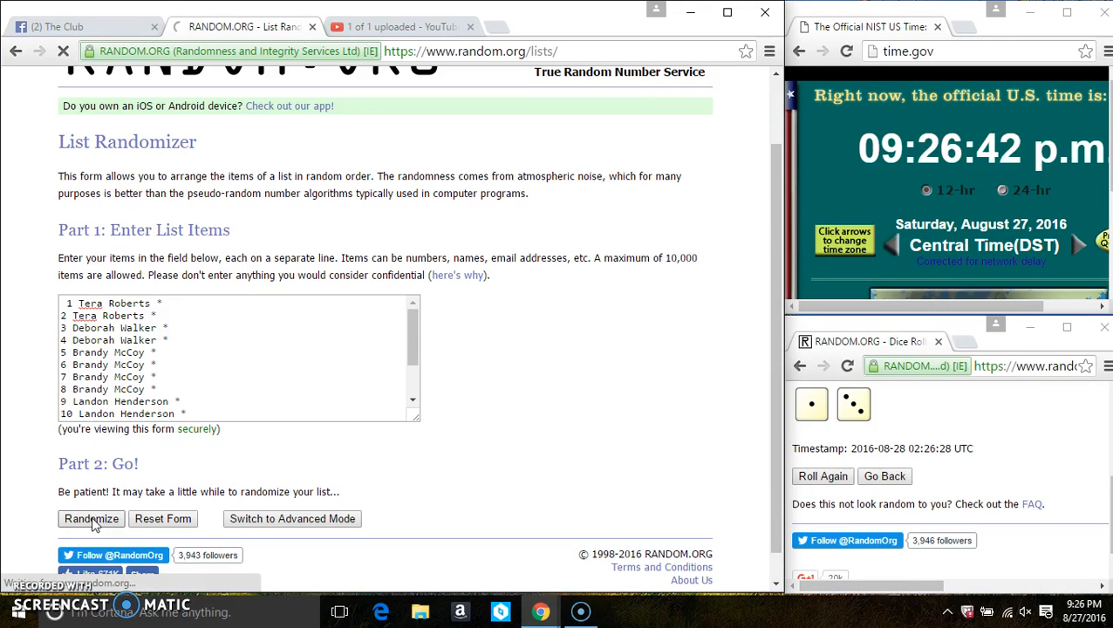
pyautogui.click(91, 520)
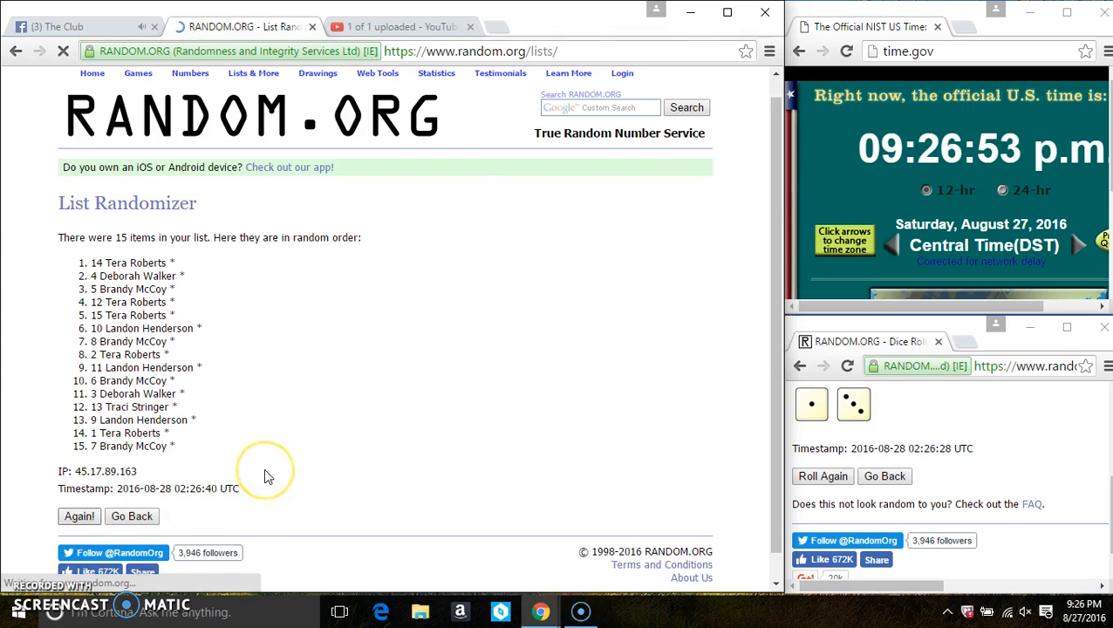
pyautogui.click(79, 517)
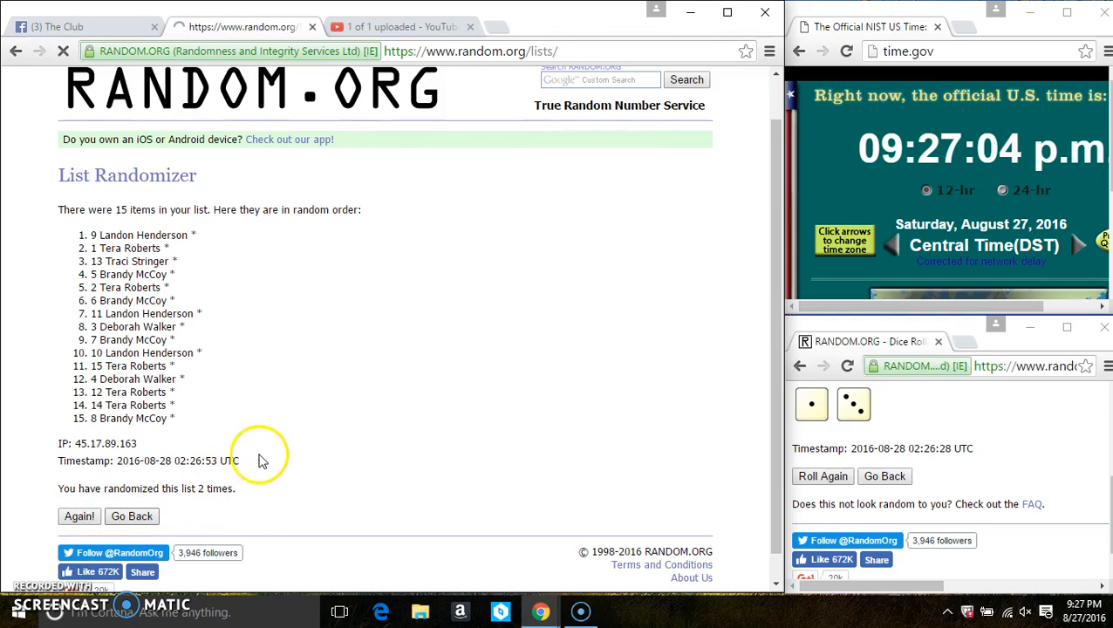
pyautogui.click(79, 516)
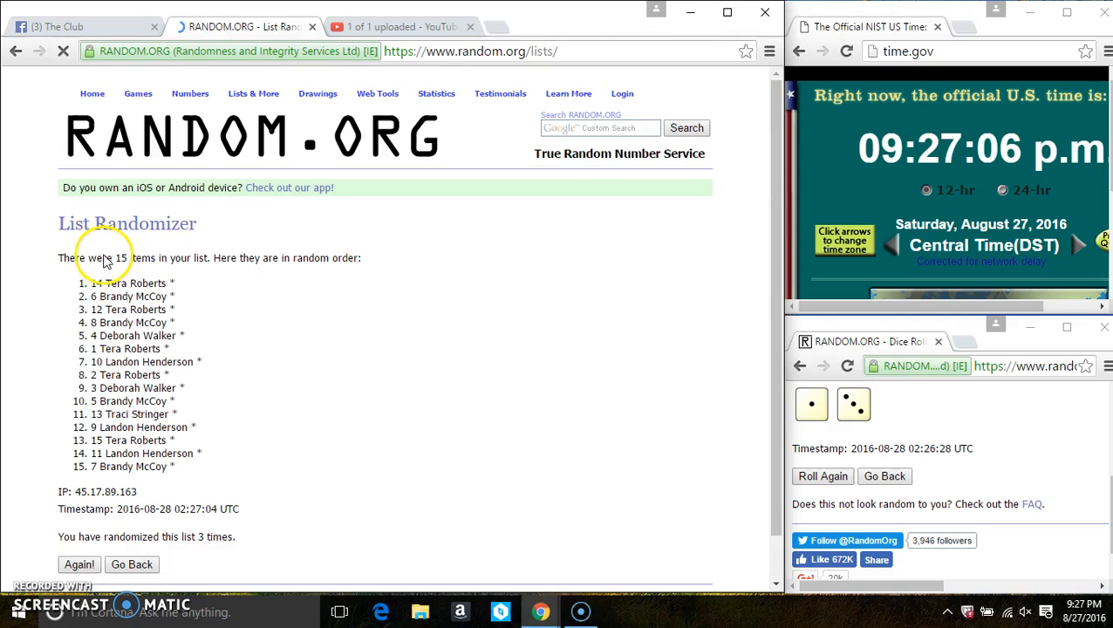
pyautogui.doubleClick(115, 258)
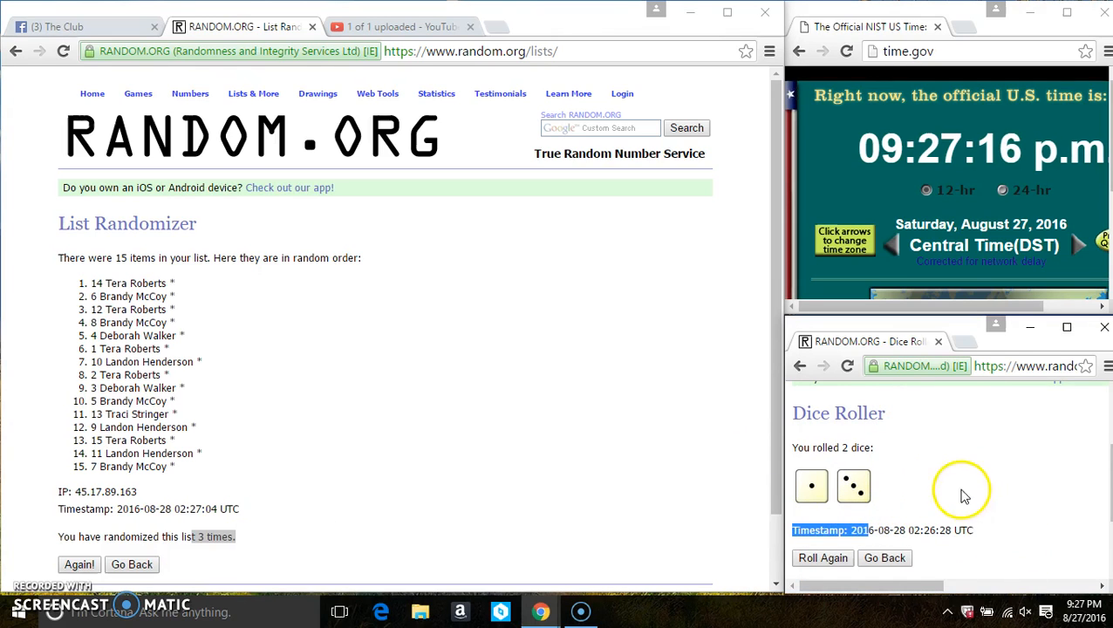
pyautogui.moveTo(1056, 501)
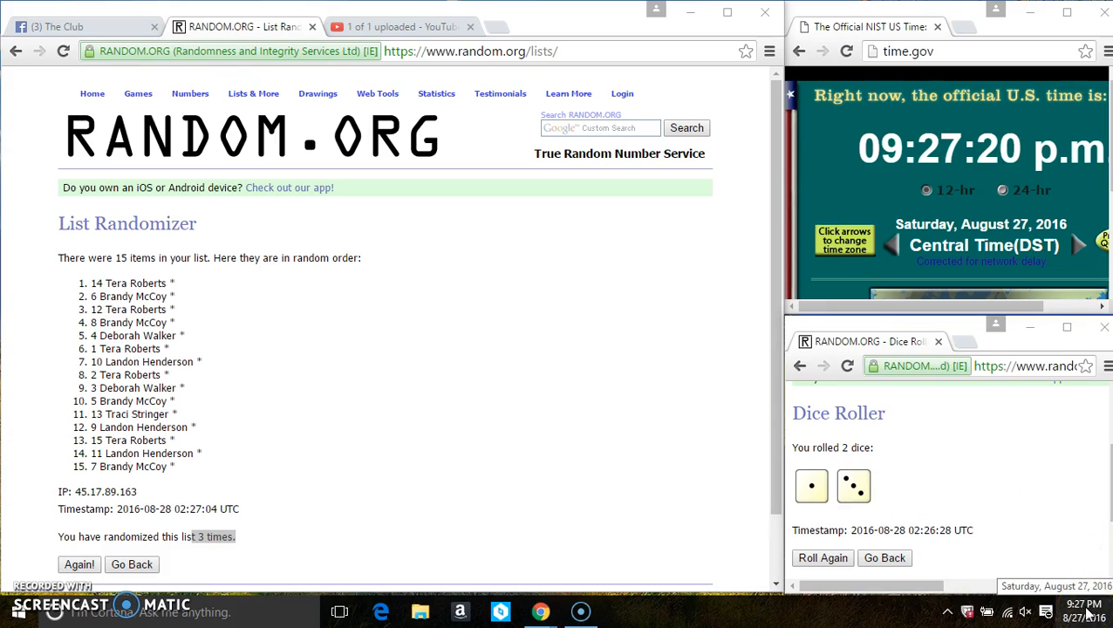
# Shuffle the name list a fourth time with Again
pyautogui.scroll(-3)
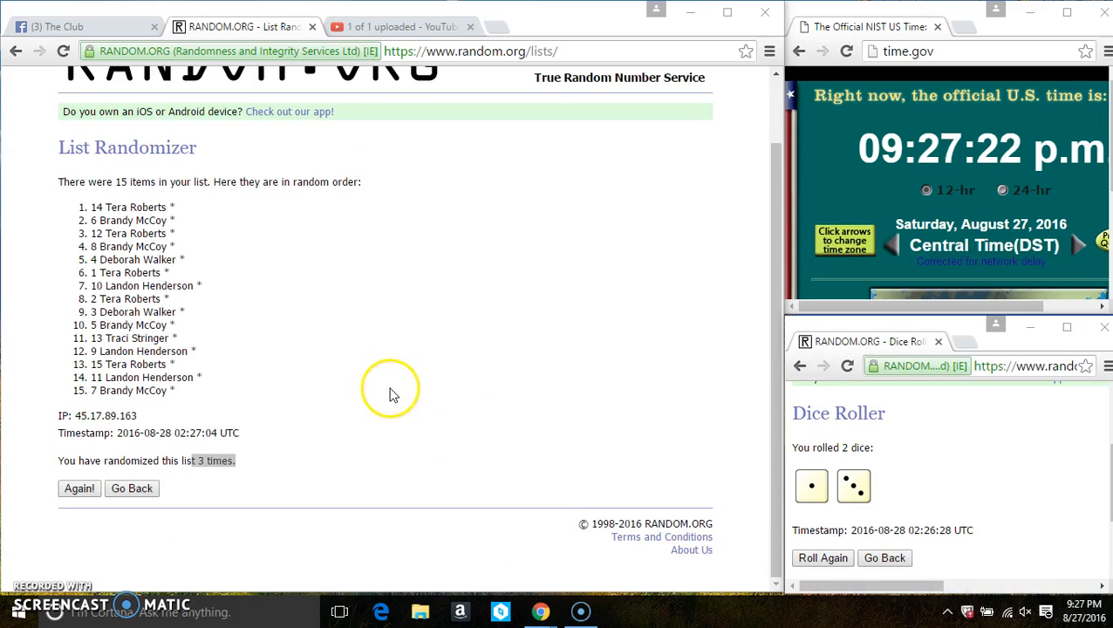
pyautogui.click(79, 488)
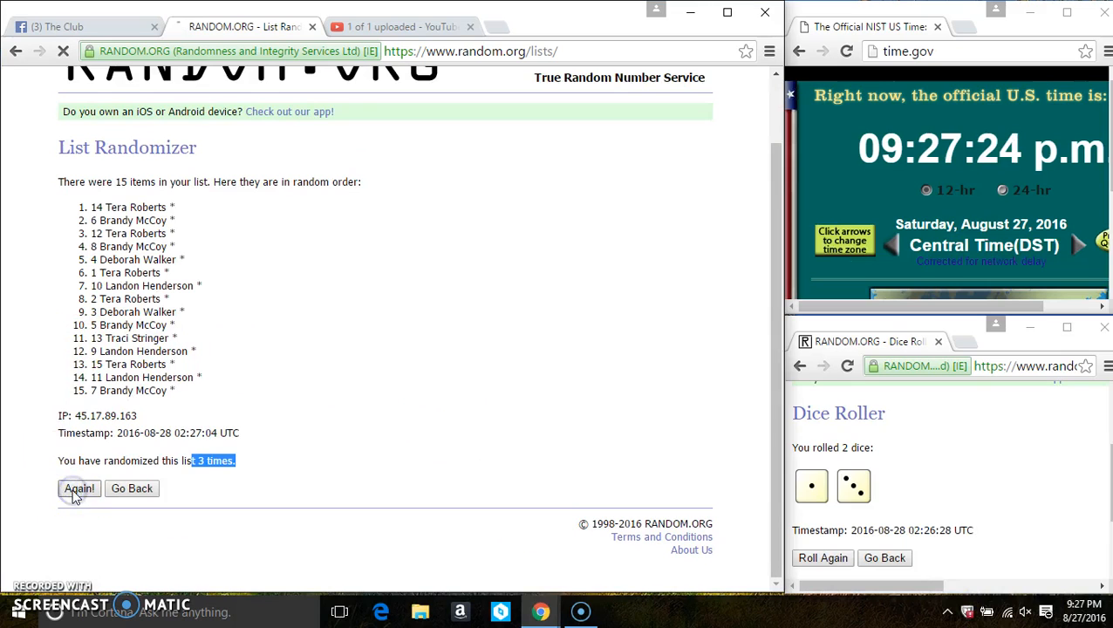
pyautogui.click(79, 488)
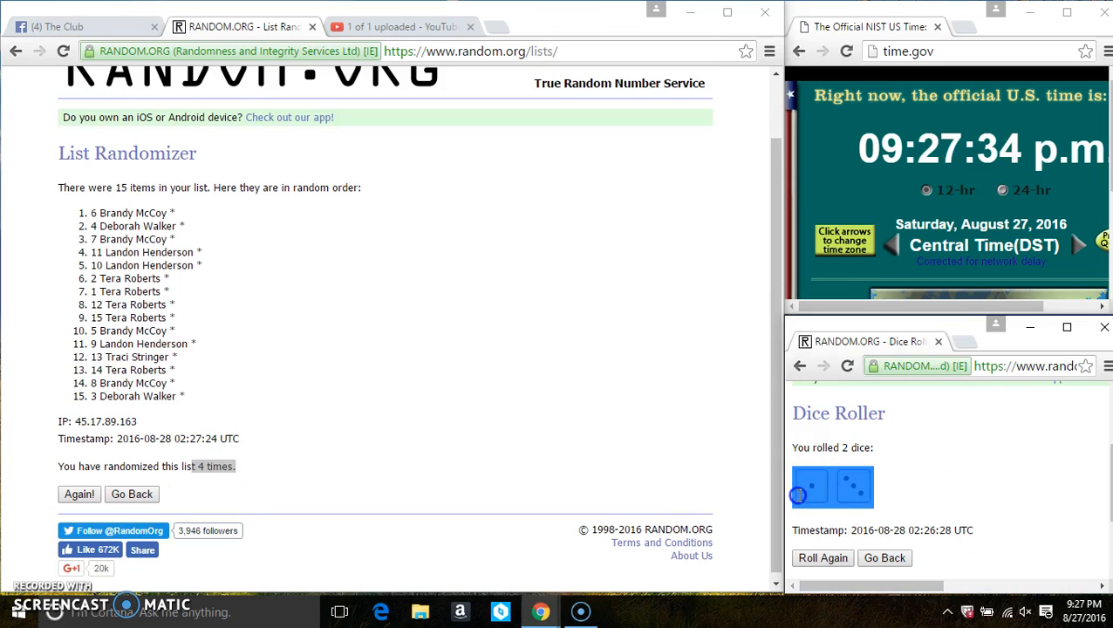
# Back in the Facebook thread, start typing the winner comment ('don')
pyautogui.click(70, 25)
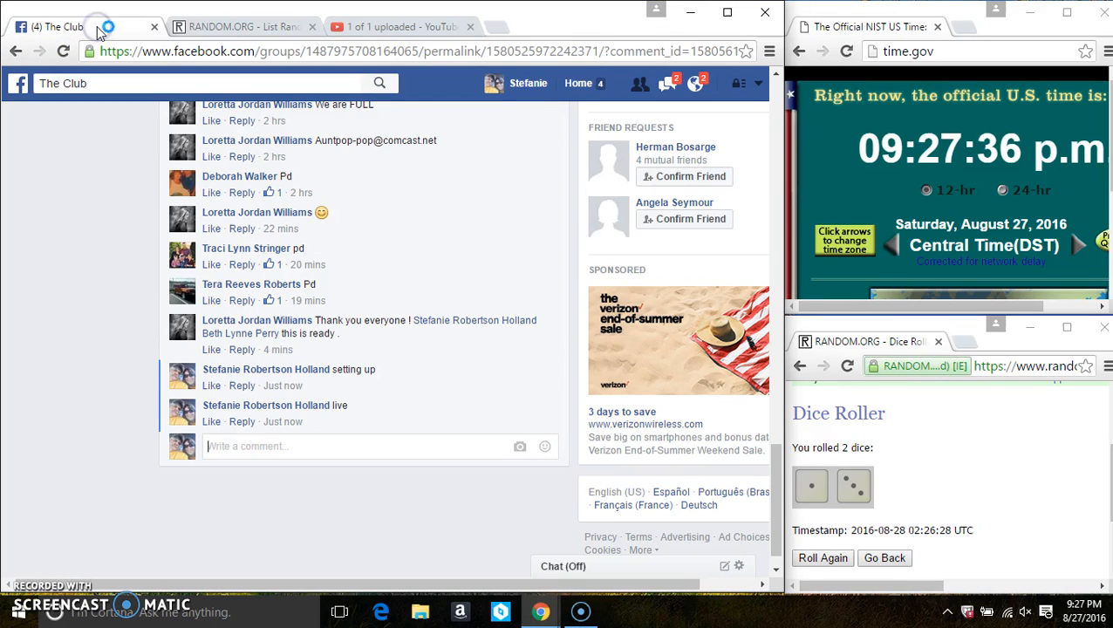
pyautogui.write('don')
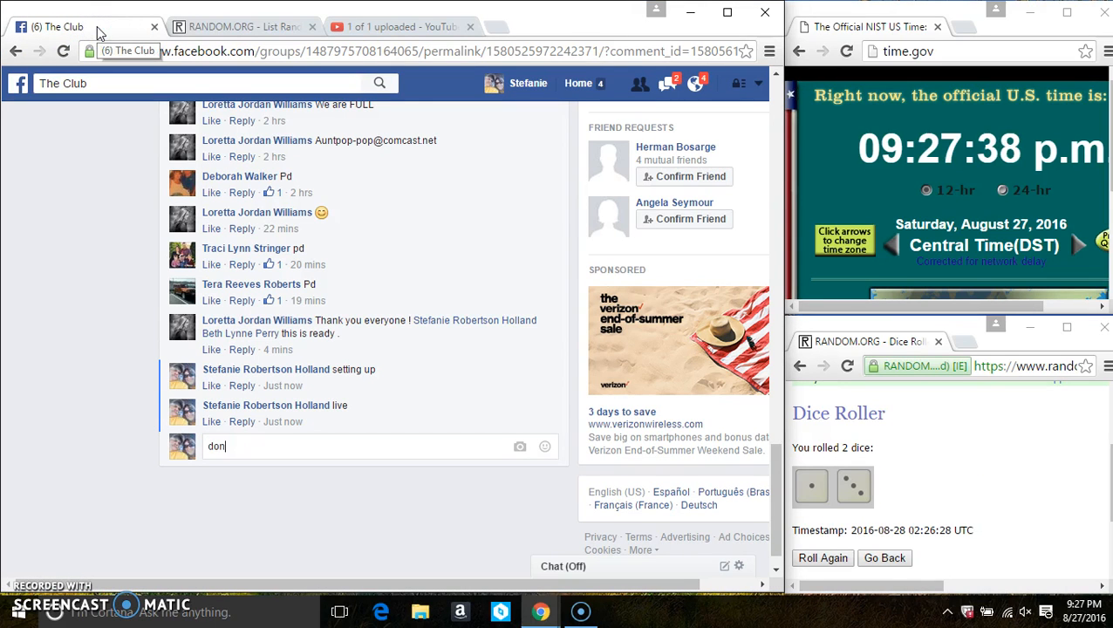